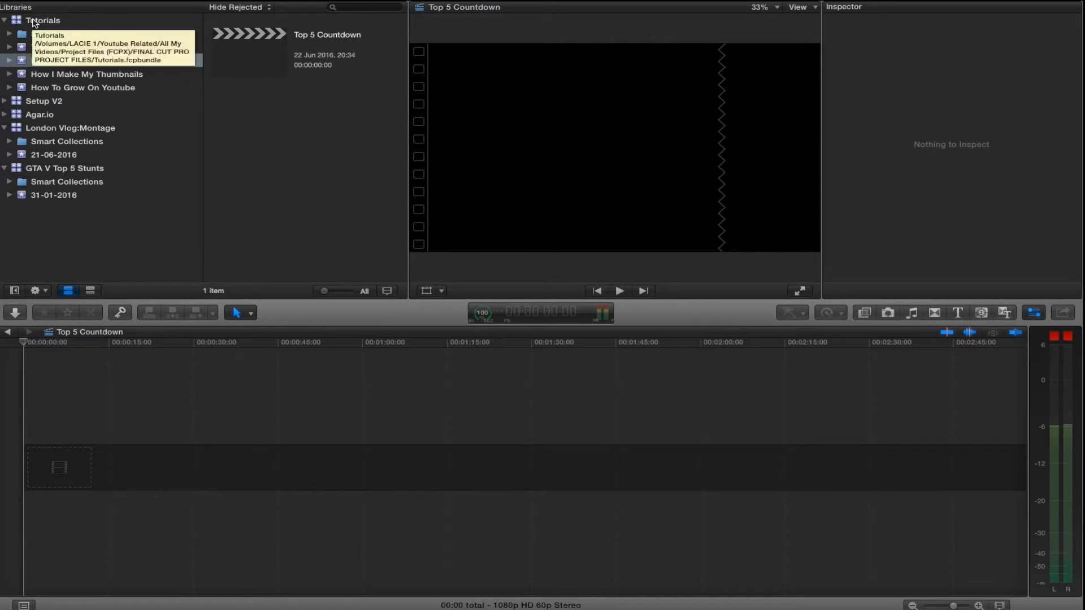
- Add the CSGO Dust 2 clip to the Top 5 Countdown timeline and blade its opening into clips
{"action": "left_click", "coordinate": [88, 60]}
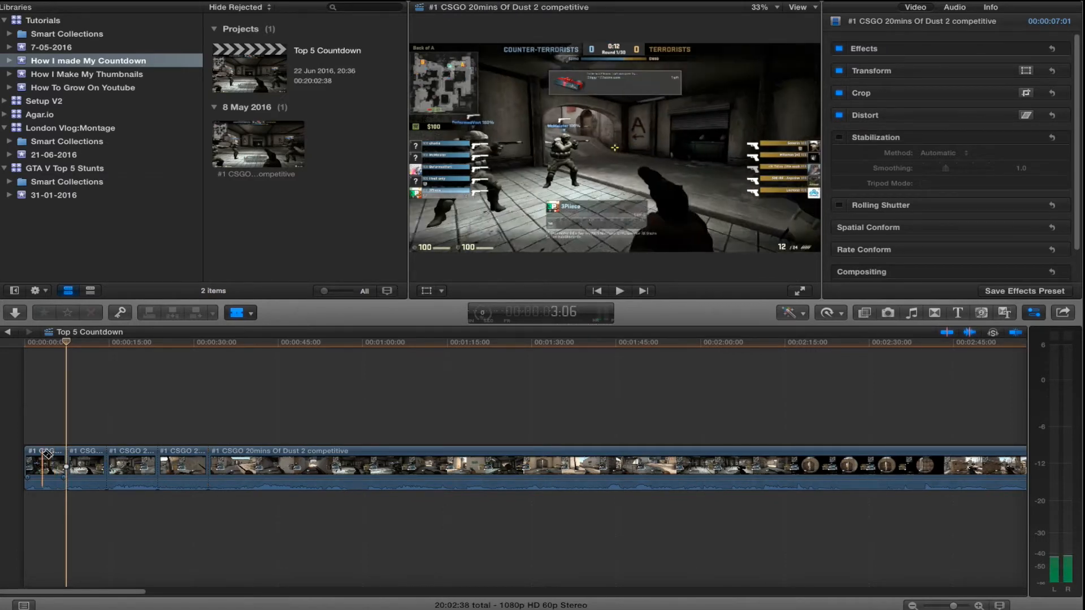
- Delete the leftover footage and place a Basic Title above the first clip
{"action": "left_click", "coordinate": [133, 467]}
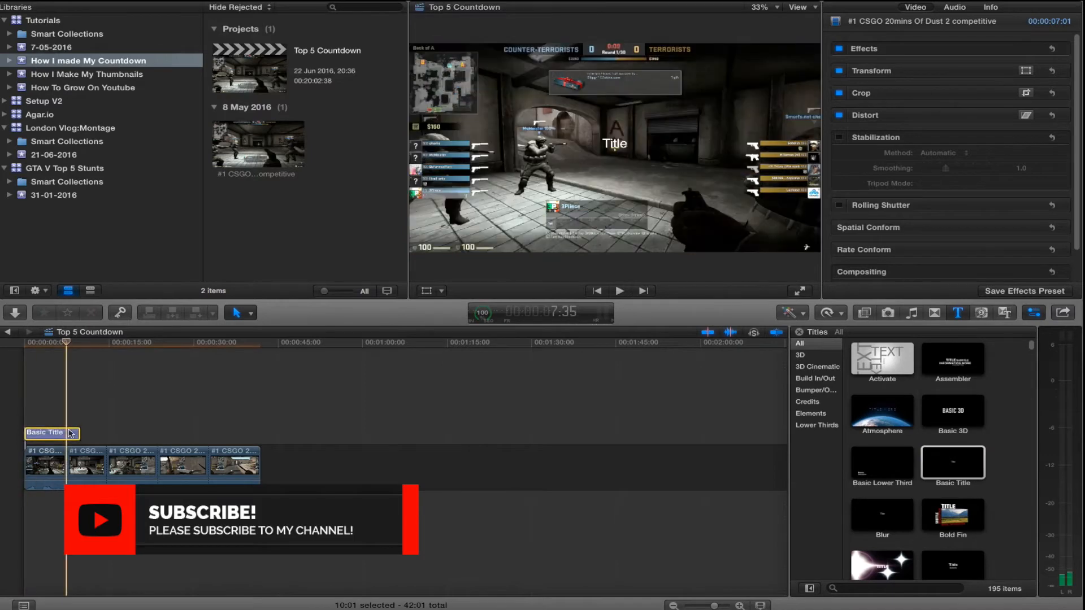
- Change the Basic Title's text to '5' and raise its size slider
{"action": "left_click", "coordinate": [44, 432]}
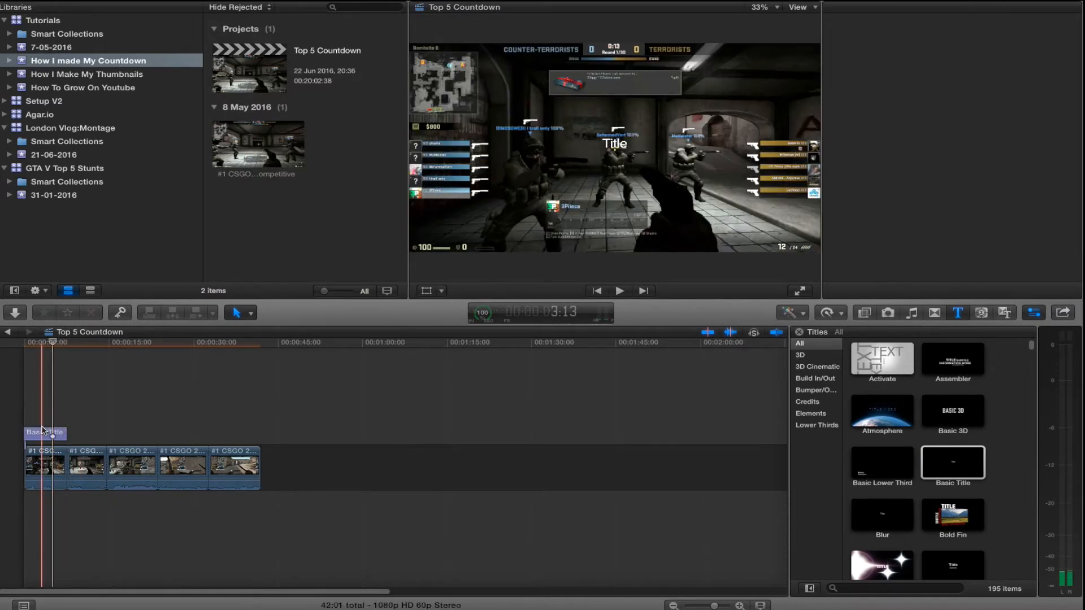
{"action": "left_click", "coordinate": [44, 433]}
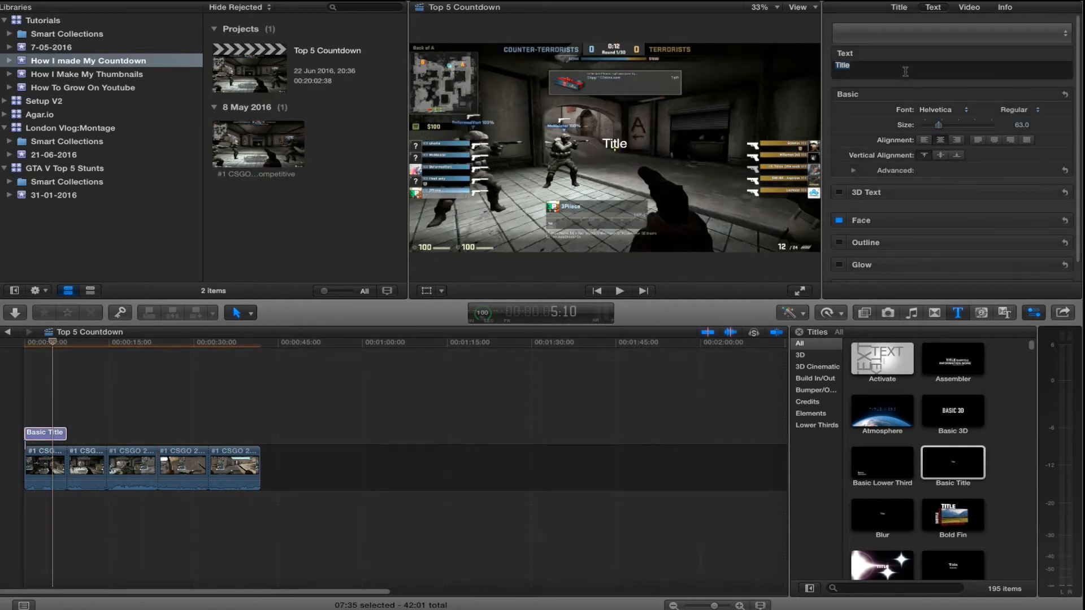
{"action": "type", "text": "5"}
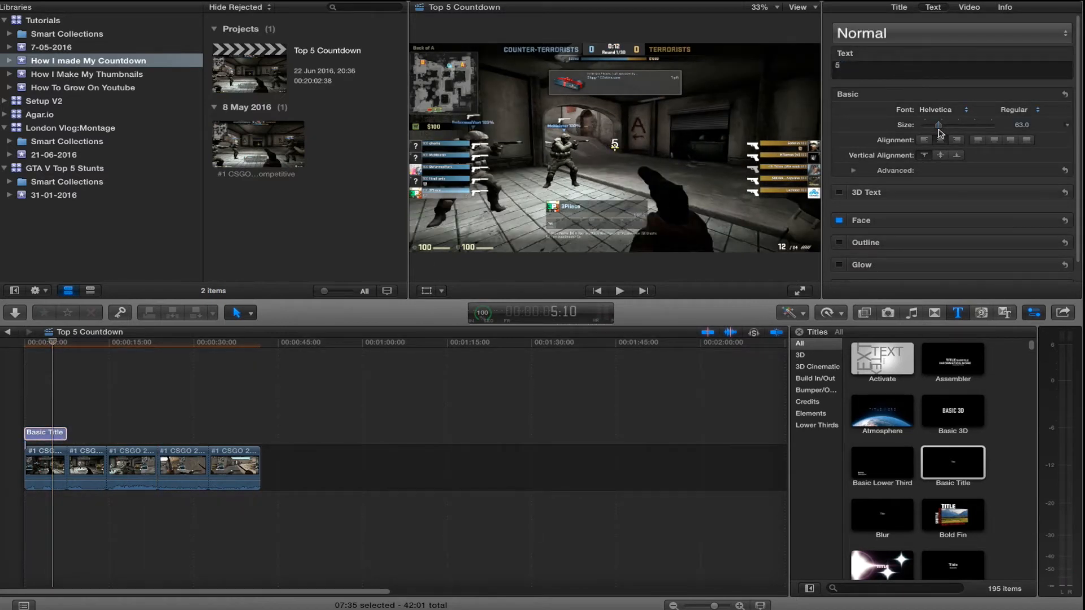
{"action": "left_click_drag", "start_coordinate": [939, 125], "coordinate": [990, 124]}
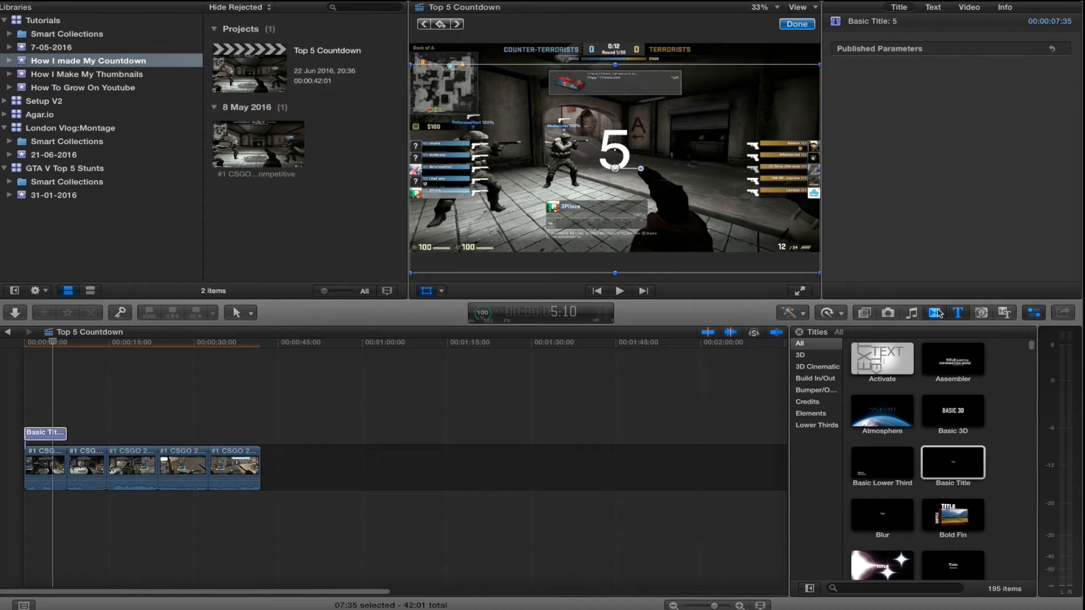
- Switch to the Transitions browser and scroll through the available transitions
{"action": "left_click", "coordinate": [934, 313]}
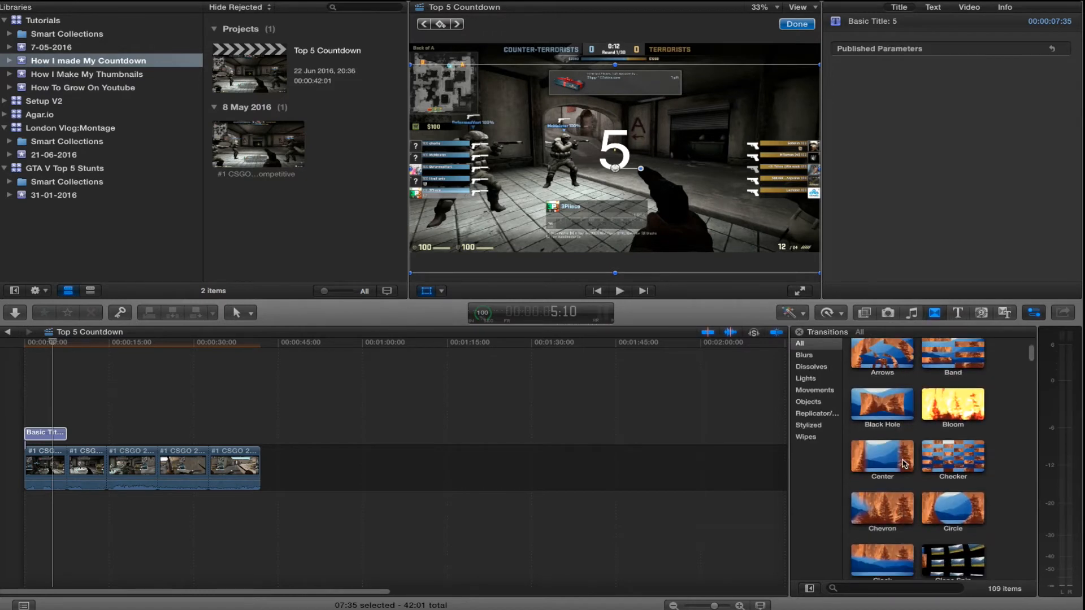
{"action": "scroll", "scroll_direction": "down", "scroll_amount": 3}
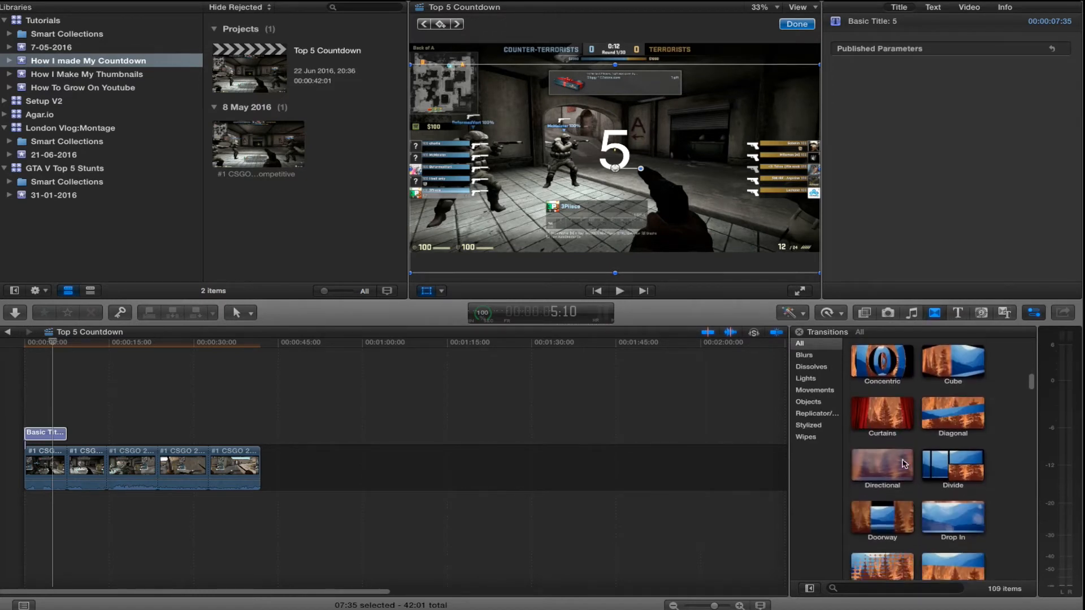
{"action": "scroll", "scroll_direction": "down", "scroll_amount": 3}
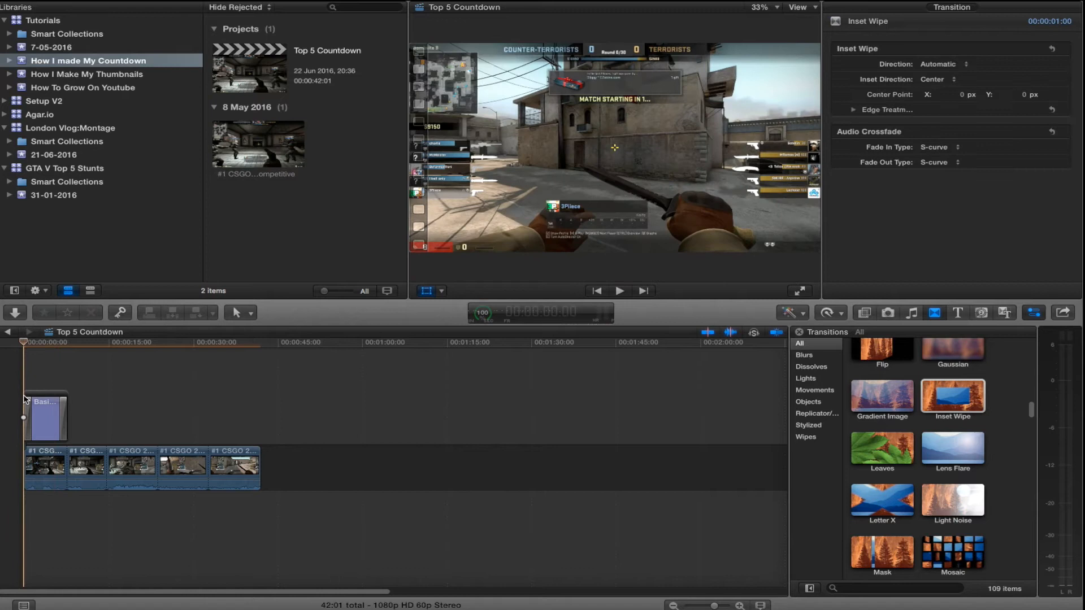
{"action": "left_click", "coordinate": [617, 291]}
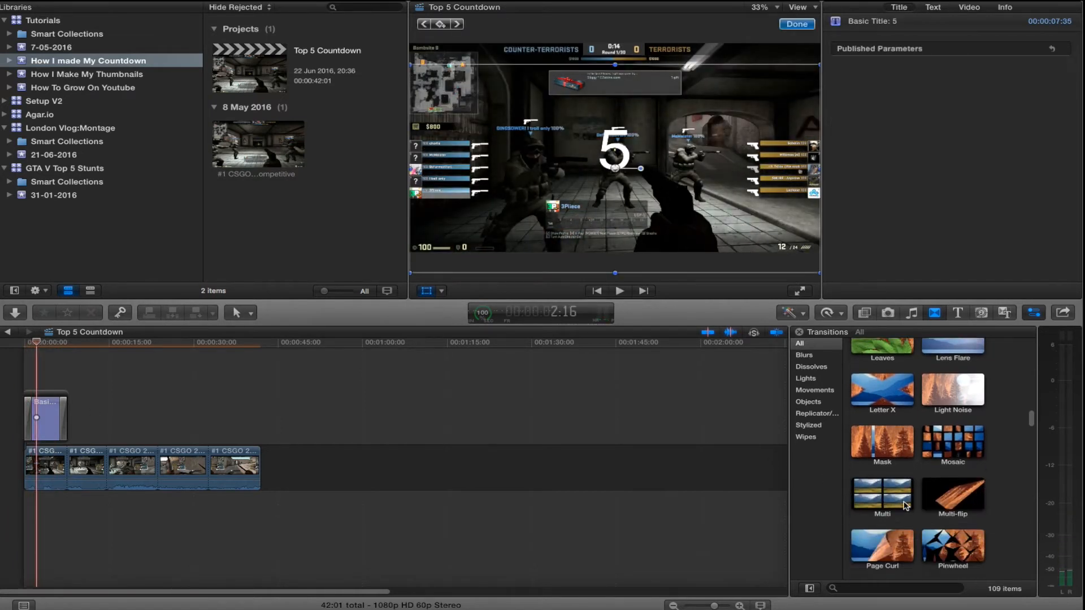
{"action": "scroll", "scroll_direction": "down", "scroll_amount": 3}
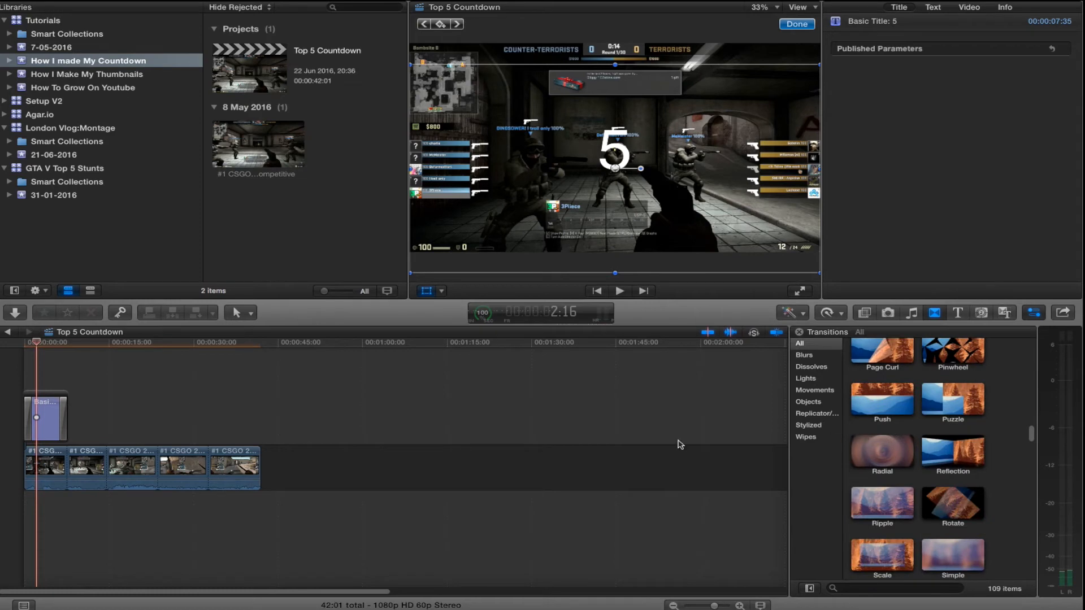
- Renumber the copied titles over the following clips to 4, 3 and 2, and select the fifth title
{"action": "left_click", "coordinate": [46, 416]}
{"action": "type", "text": "4"}
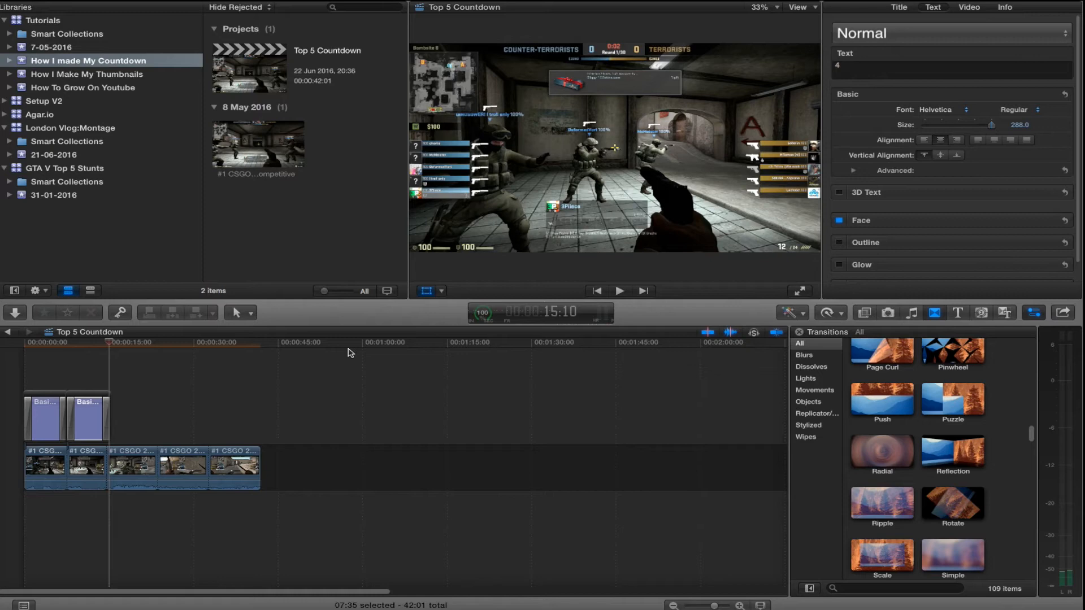
{"action": "left_click", "coordinate": [87, 419]}
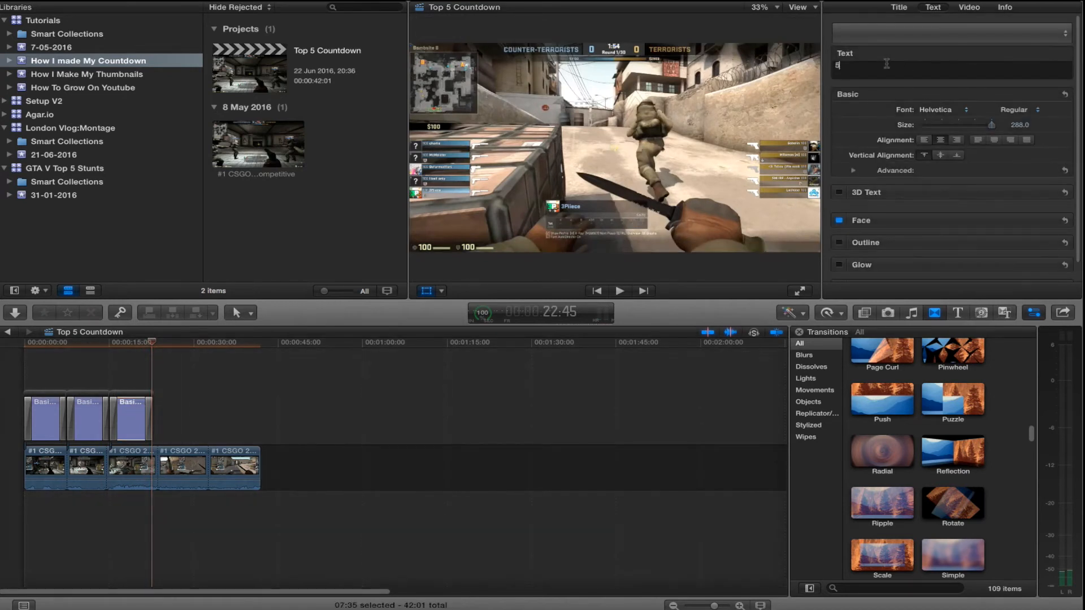
{"action": "type", "text": "3"}
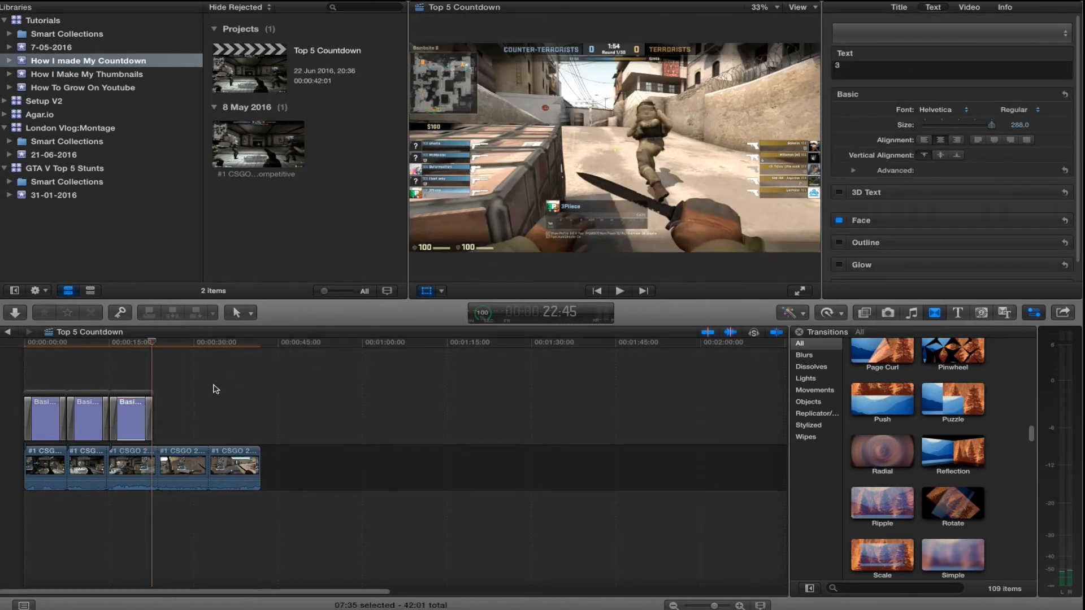
{"action": "left_click", "coordinate": [173, 415]}
{"action": "type", "text": "2"}
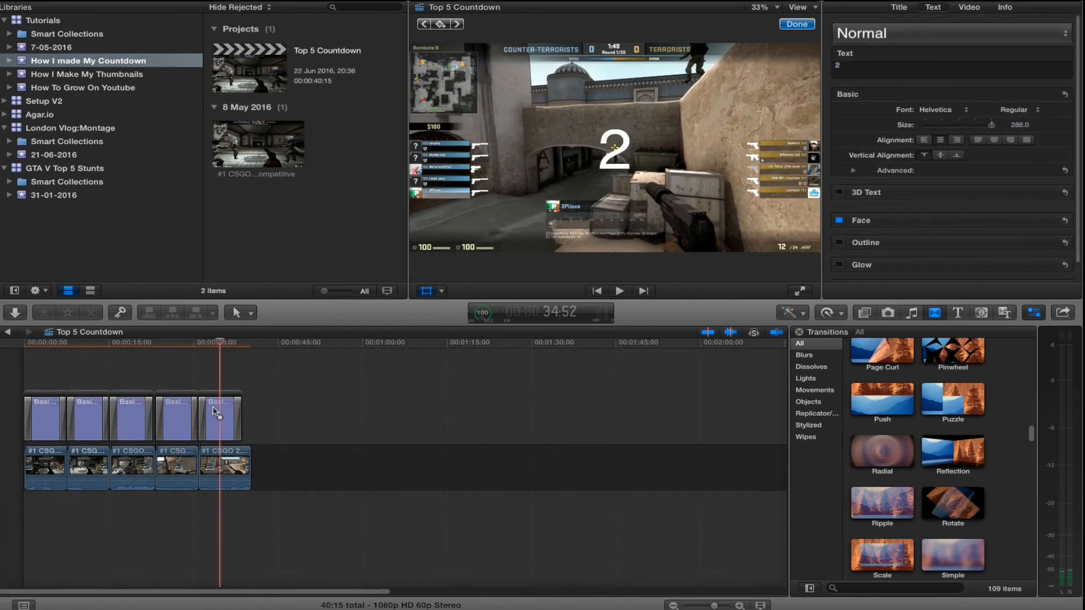
{"action": "left_click", "coordinate": [218, 417]}
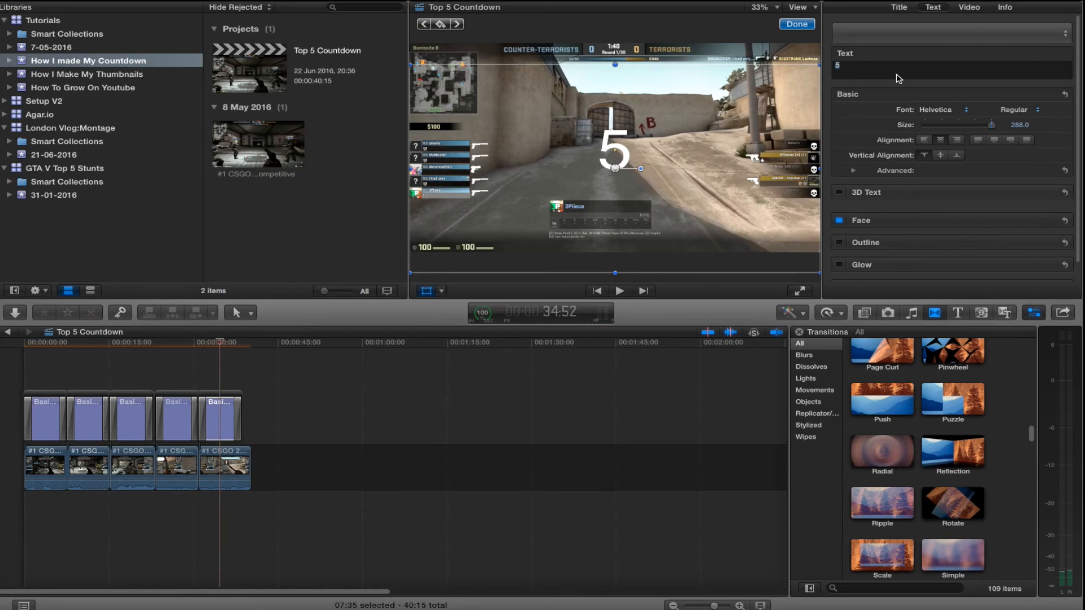